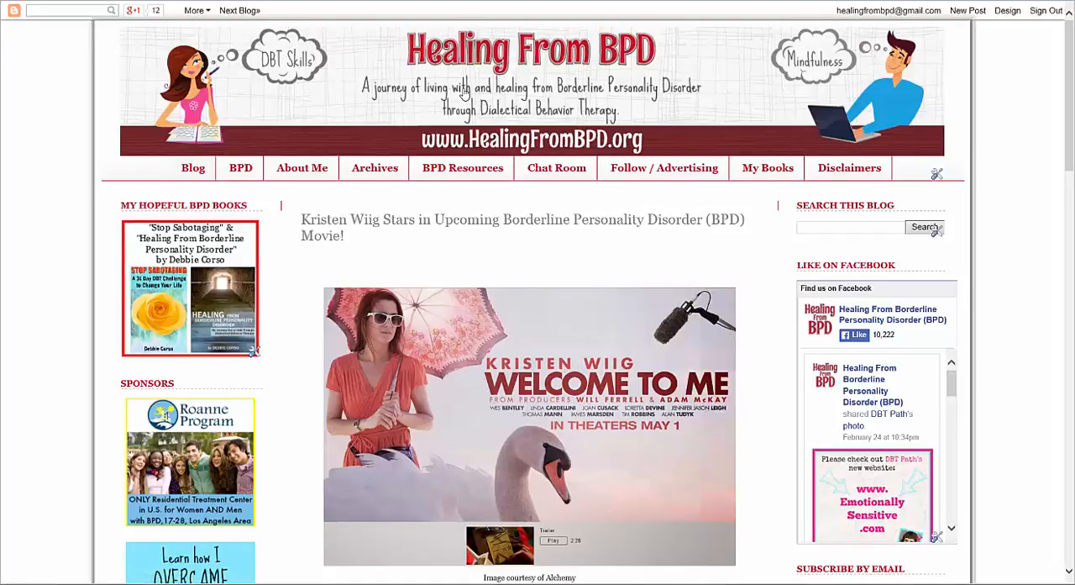
Scroll the post down past the introductory paragraphs until the embedded Welcome to Me trailer appears
scroll("down", 3)
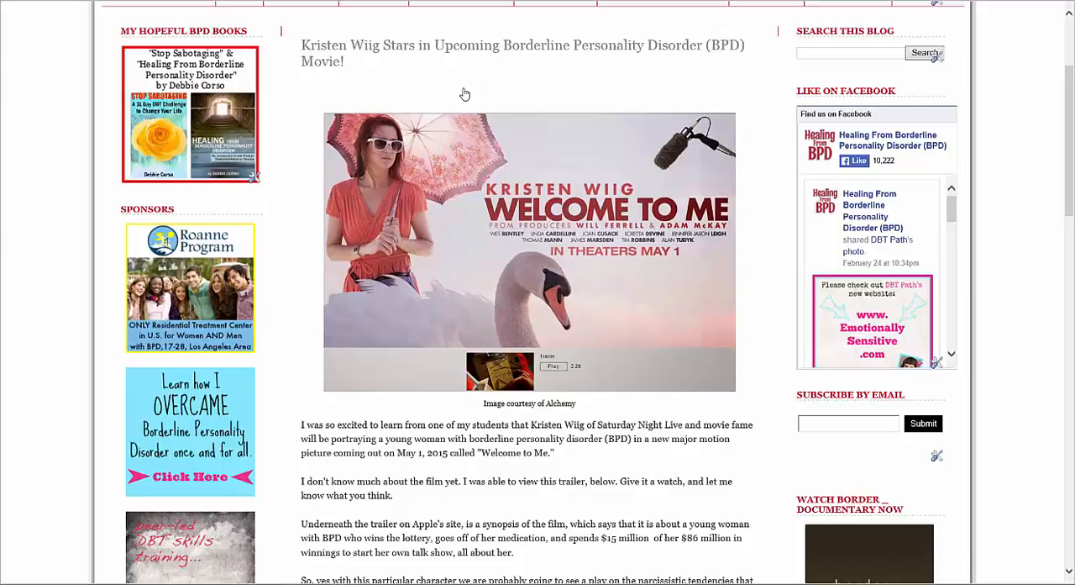
scroll("down", 3)
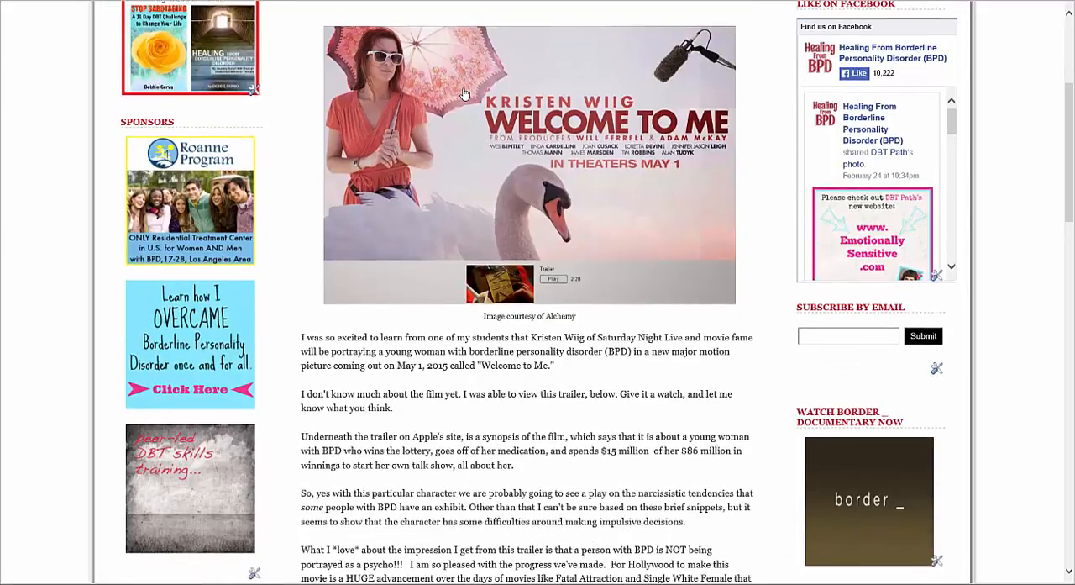
scroll("up", 3)
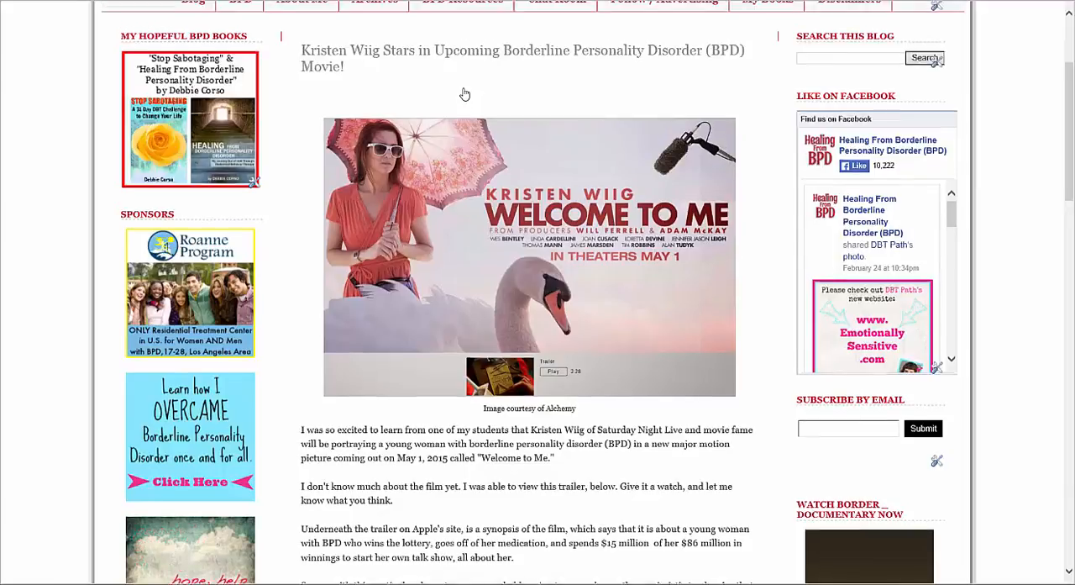
scroll("up", 3)
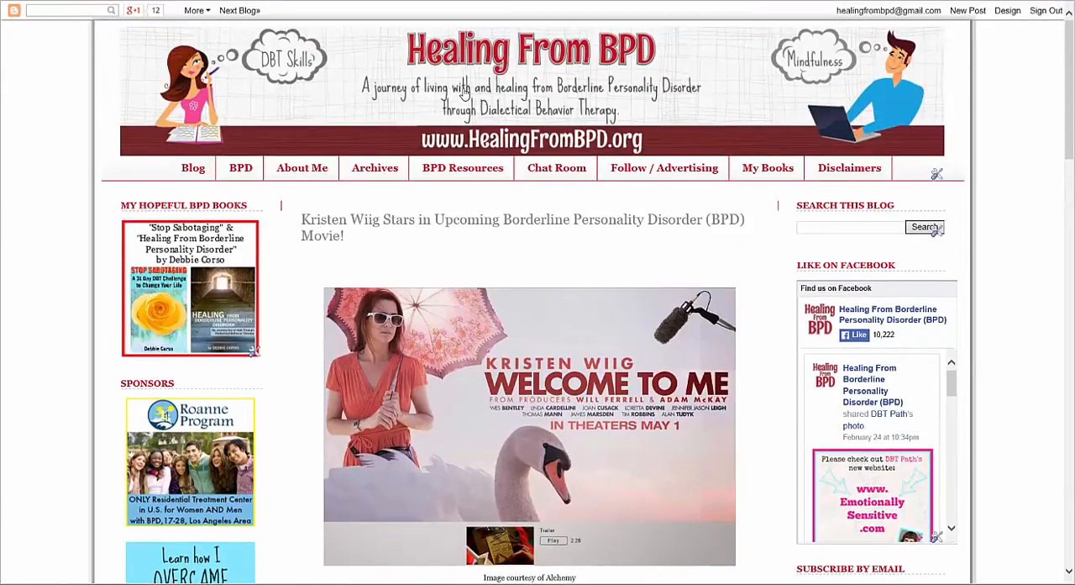
scroll("down", 3)
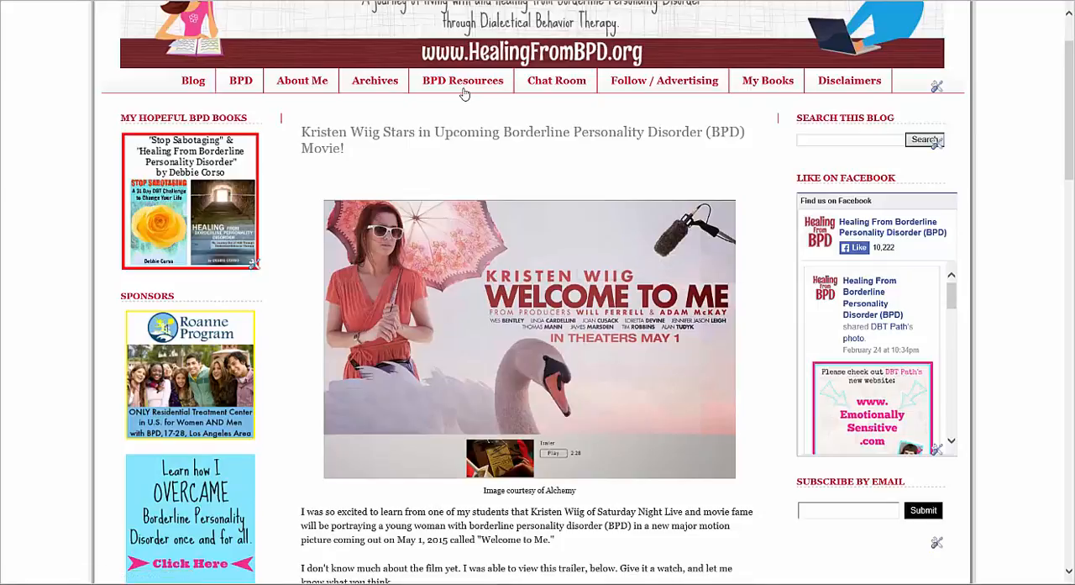
scroll("down", 3)
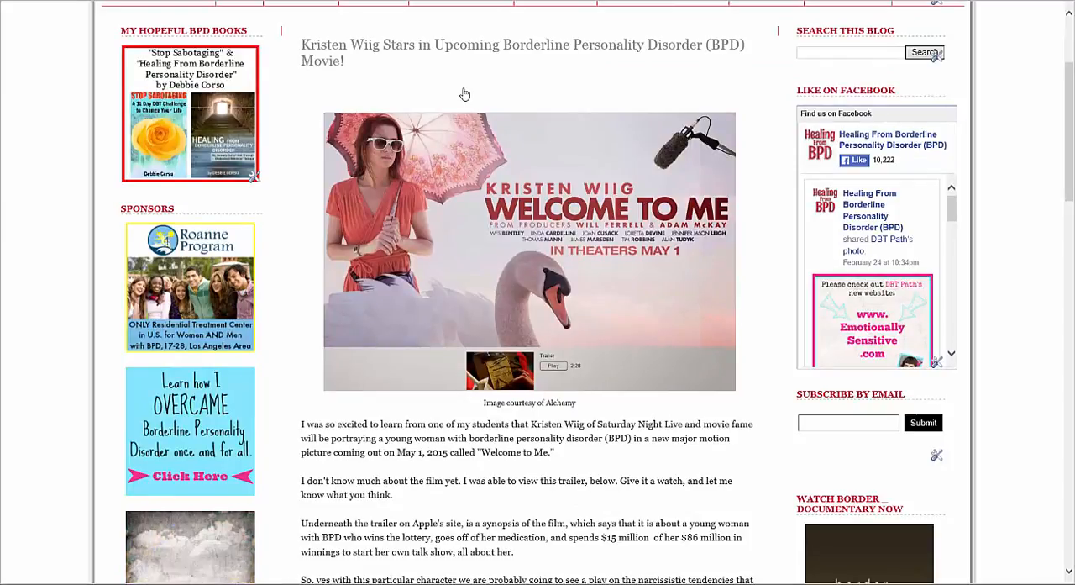
scroll("down", 3)
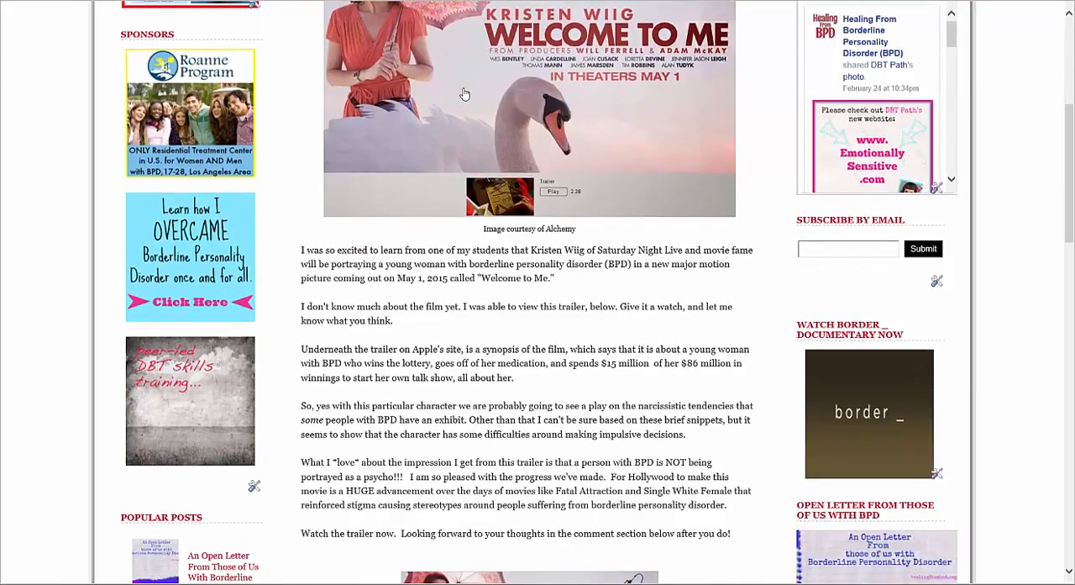
scroll("down", 3)
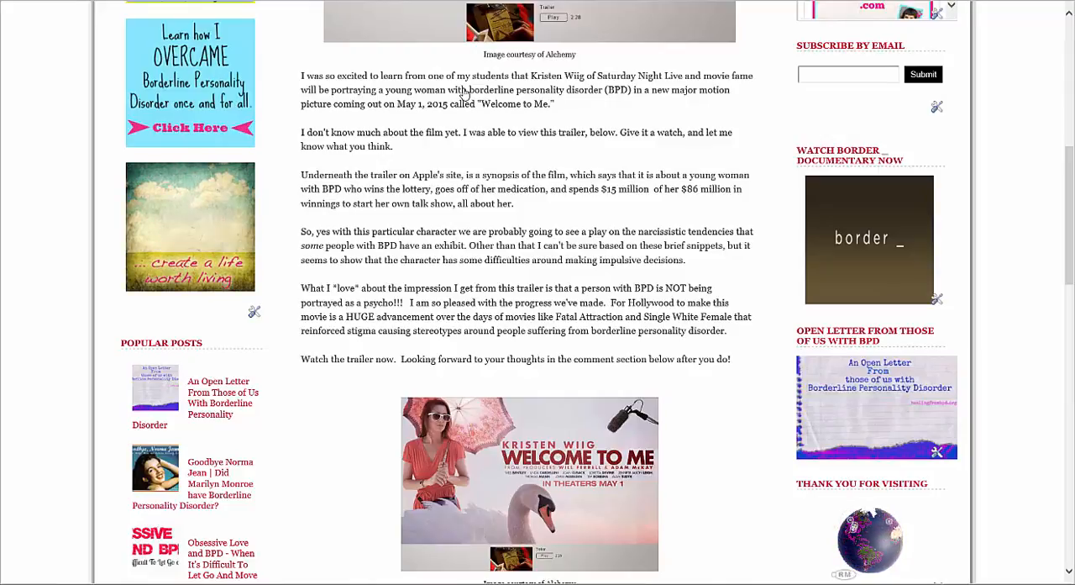
Scroll to the 'Watch the trailer now' link and open the Welcome to Me trailer on Apple Trailers
scroll("down", 3)
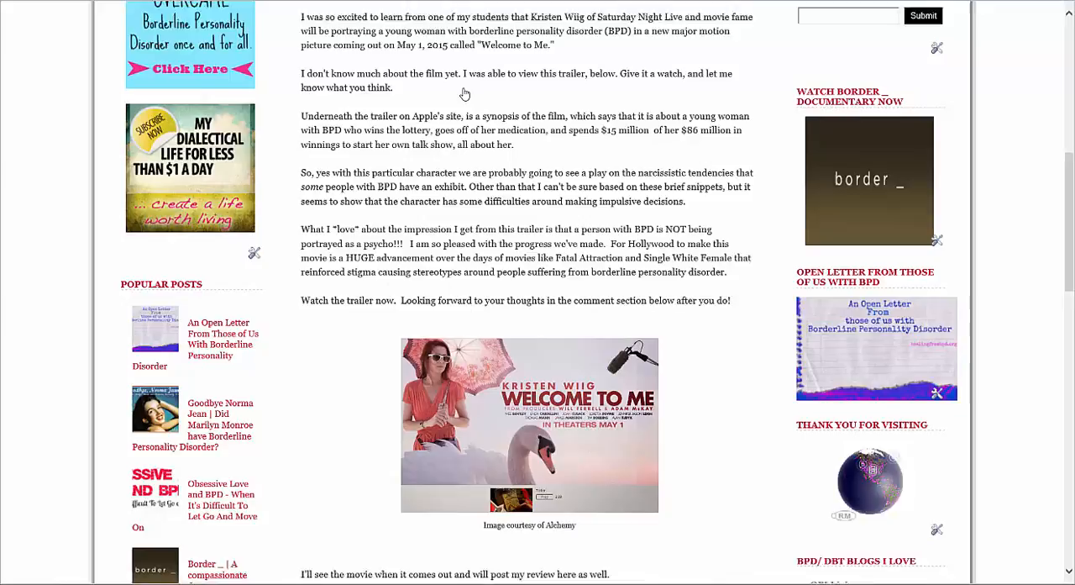
scroll("down", 3)
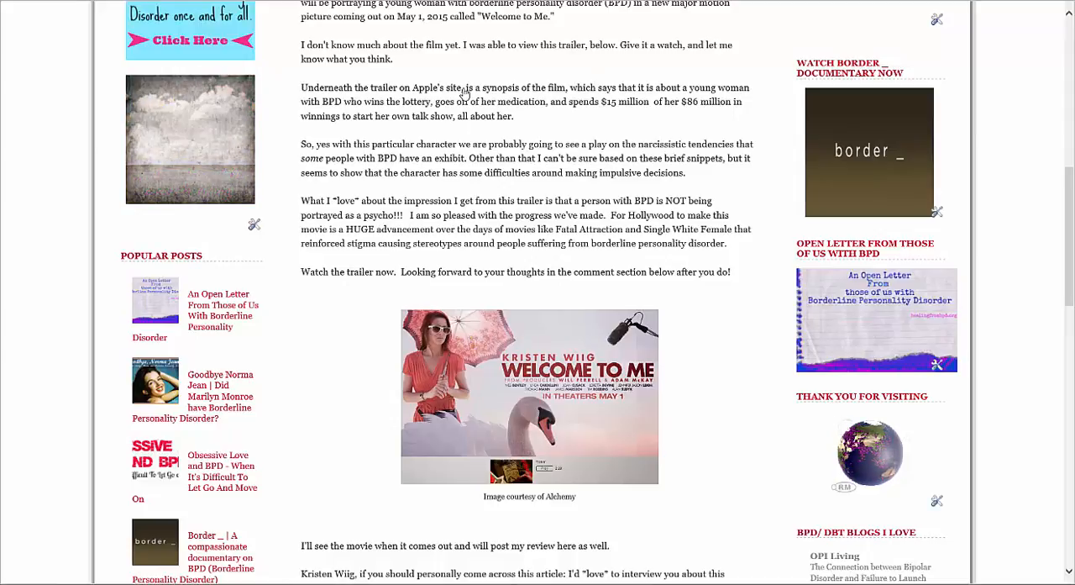
scroll("down", 3)
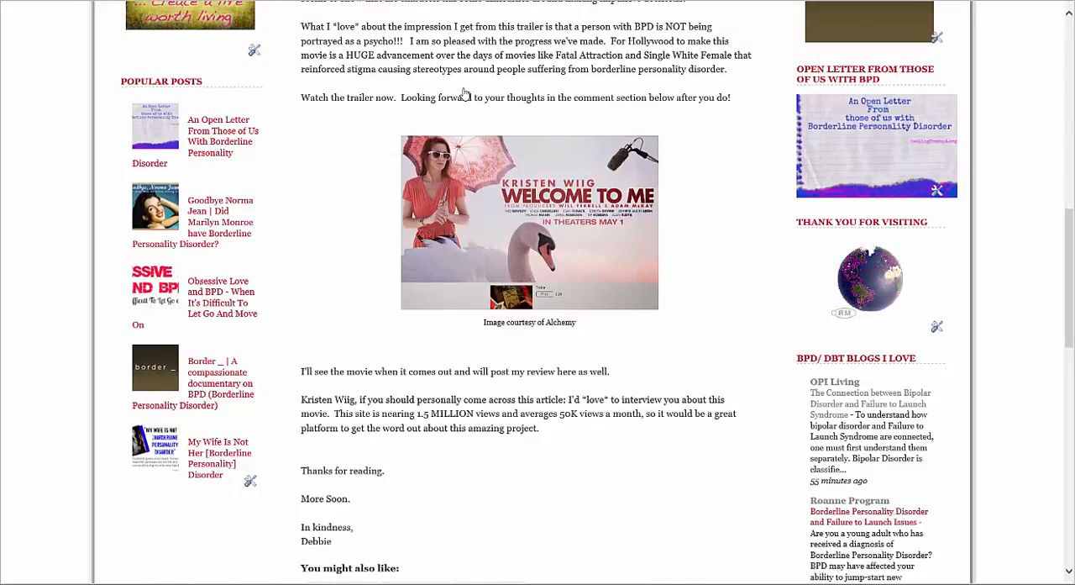
scroll("down", 3)
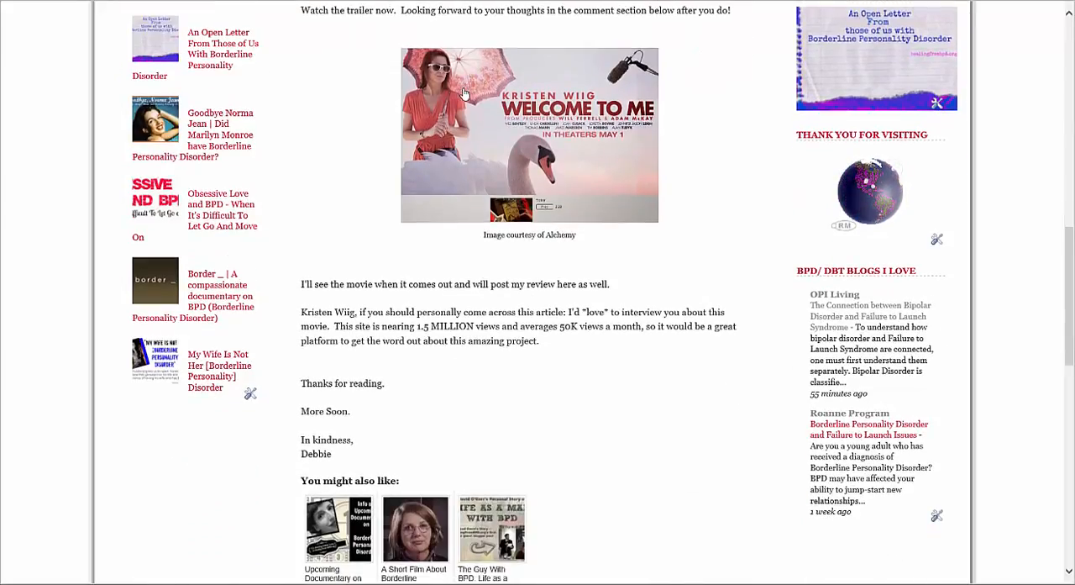
scroll("down", 3)
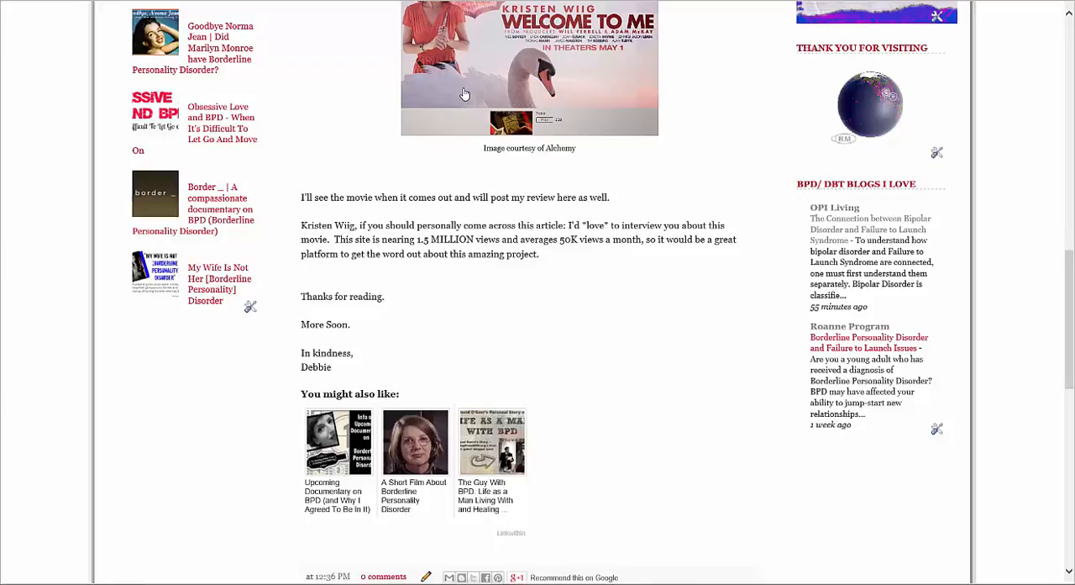
scroll("up", 3)
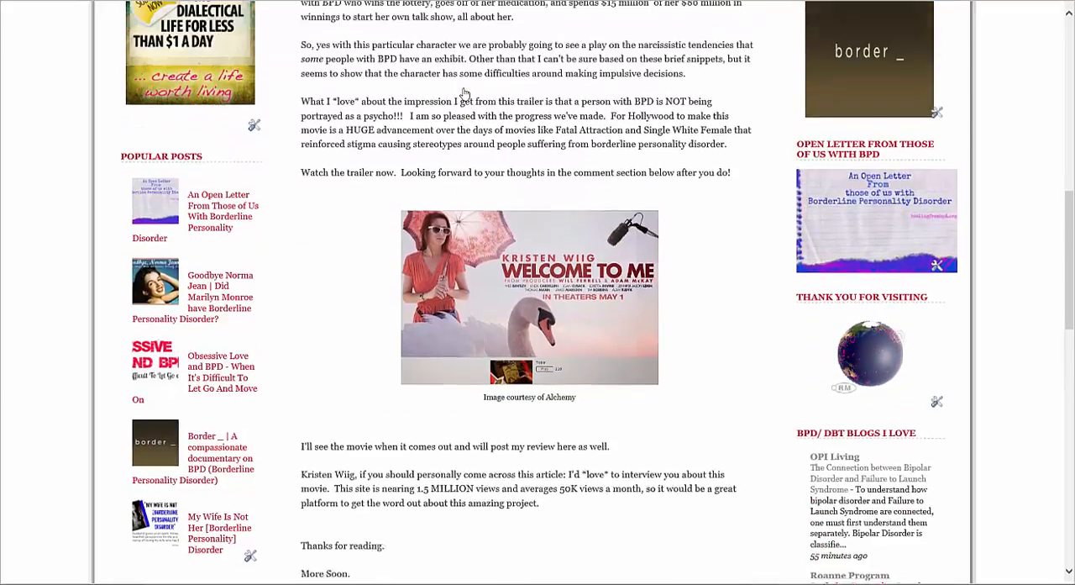
scroll("up", 3)
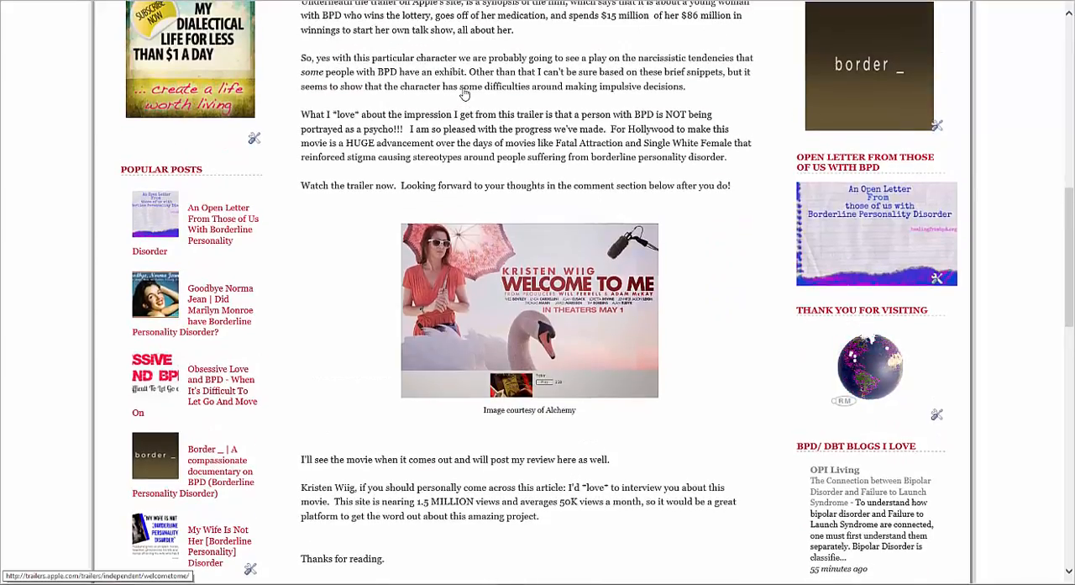
left_click(529, 309)
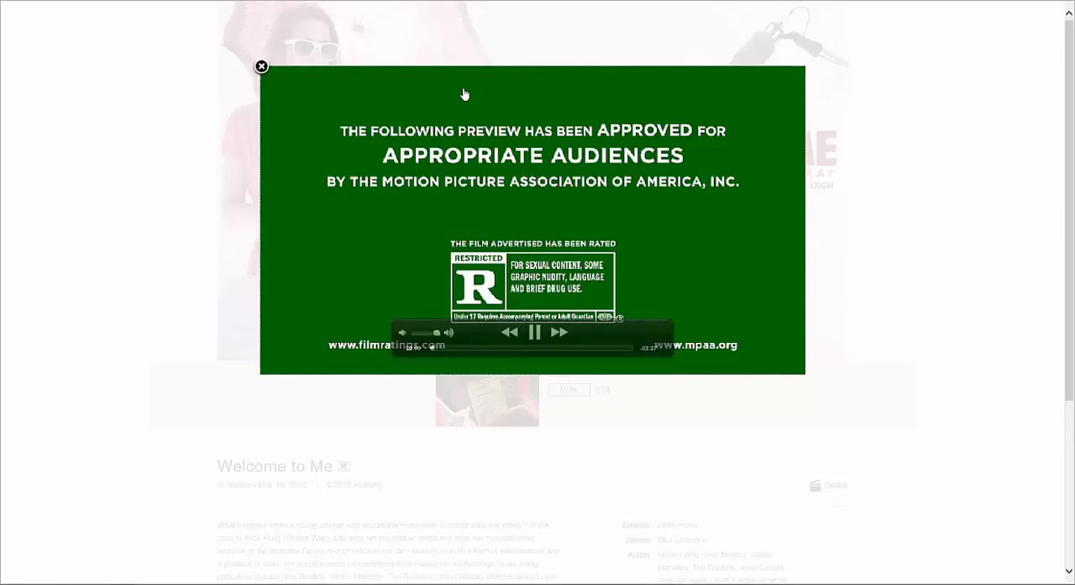
left_click(534, 332)
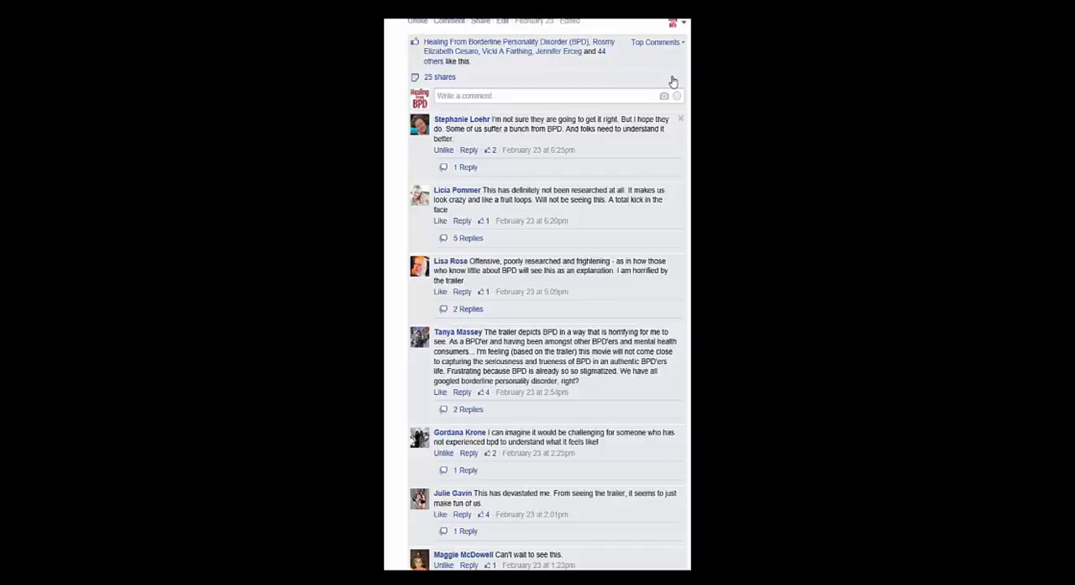
Scroll the Facebook comment thread to read readers' skeptical and hopeful reactions to the trailer
scroll("down", 3)
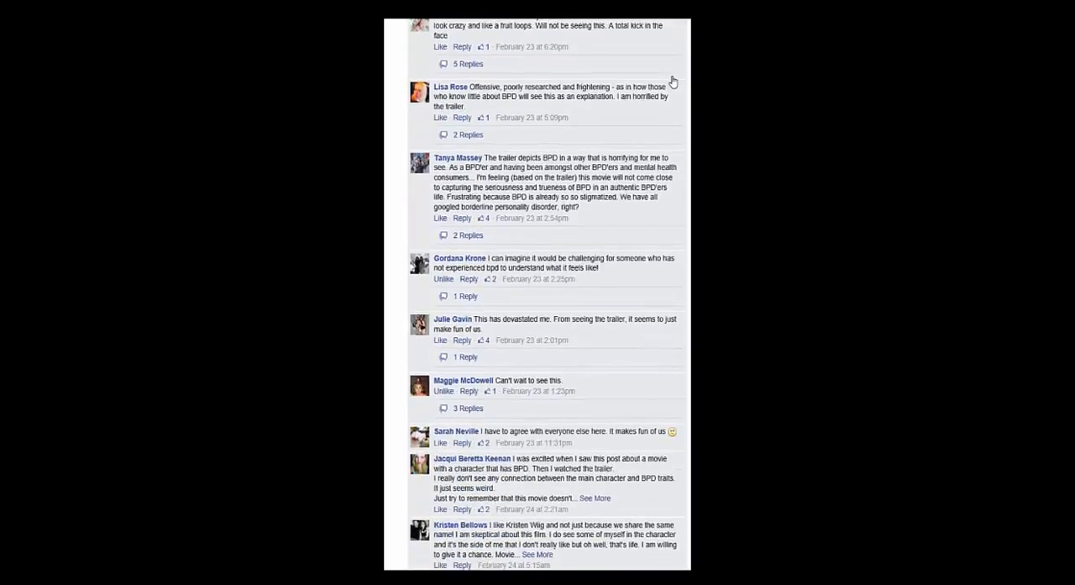
scroll("up", 3)
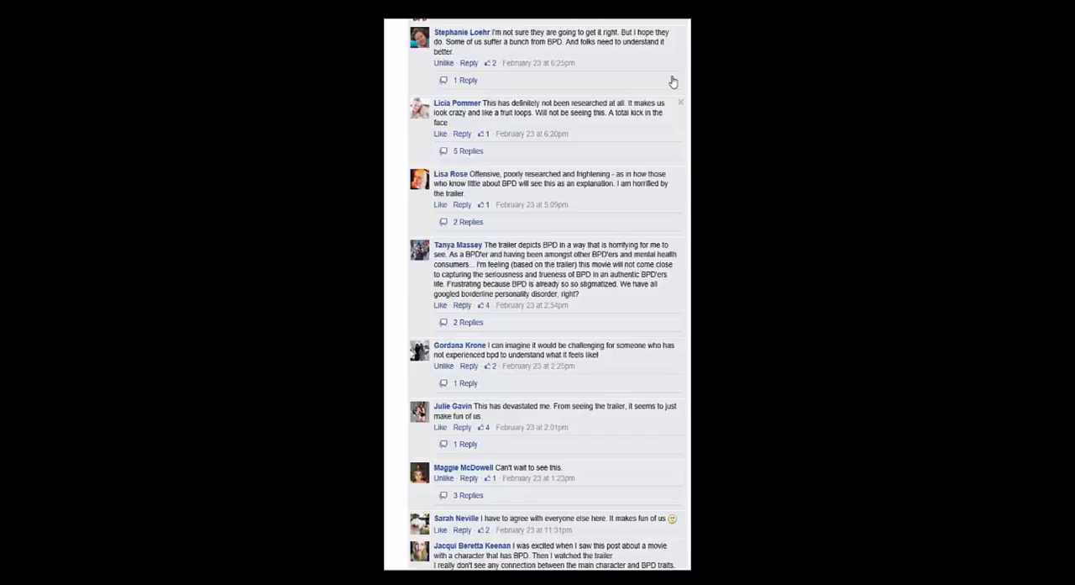
scroll("down", 3)
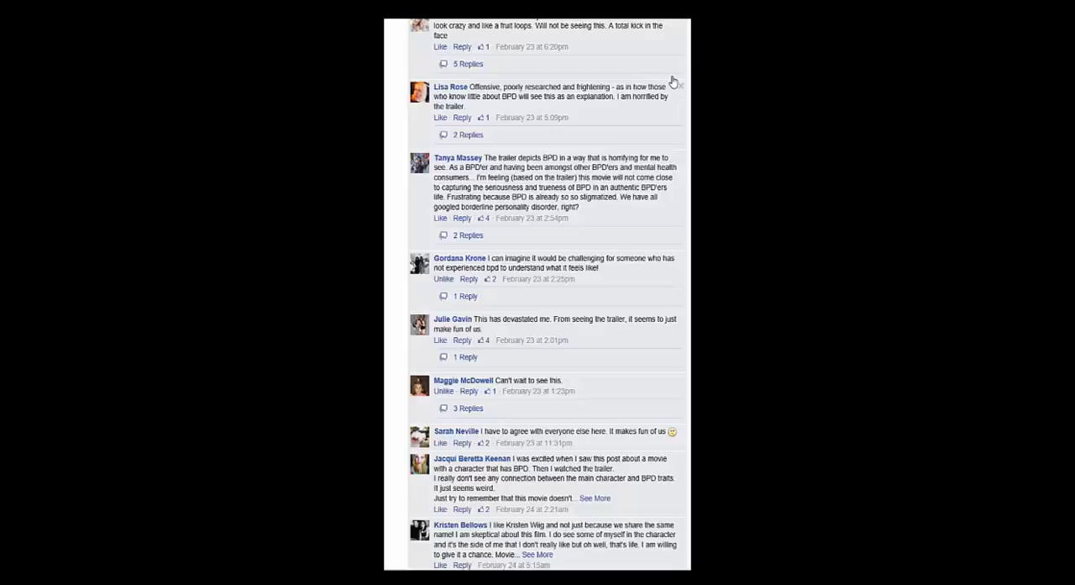
scroll("down", 3)
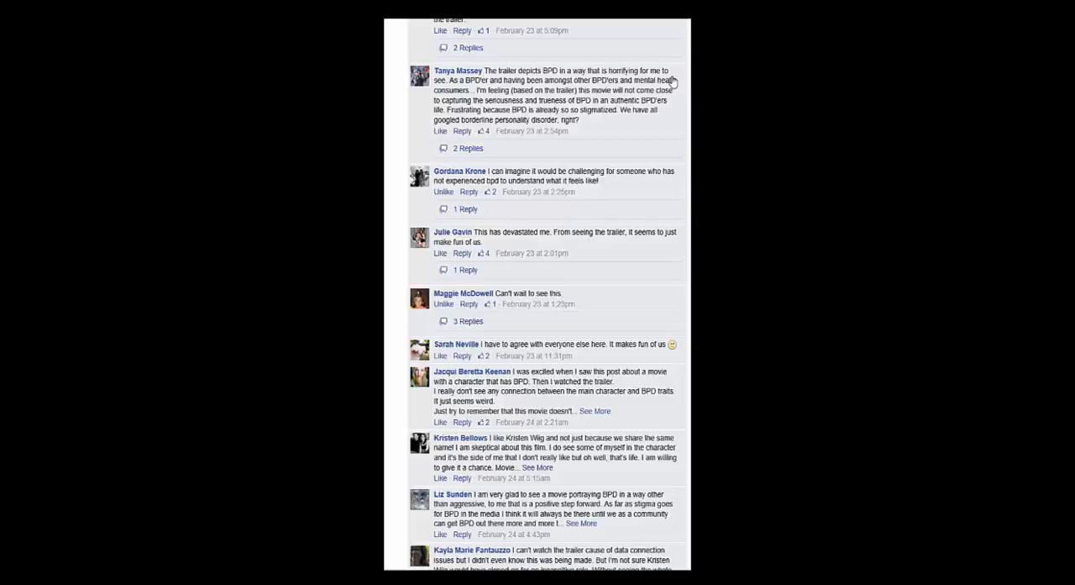
Scroll to the thread's last comment and the page footer
scroll("down", 3)
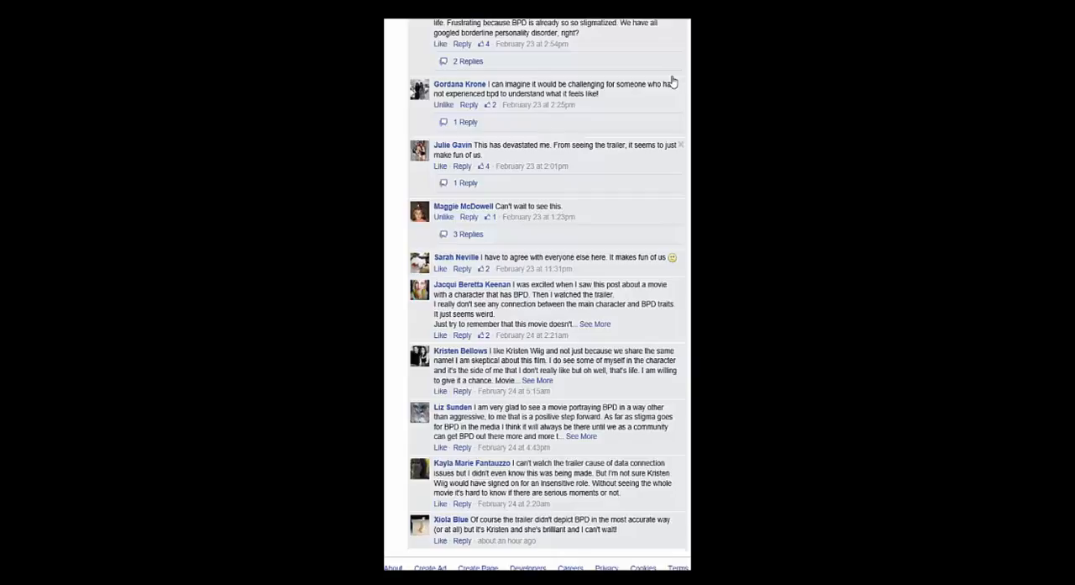
scroll("down", 3)
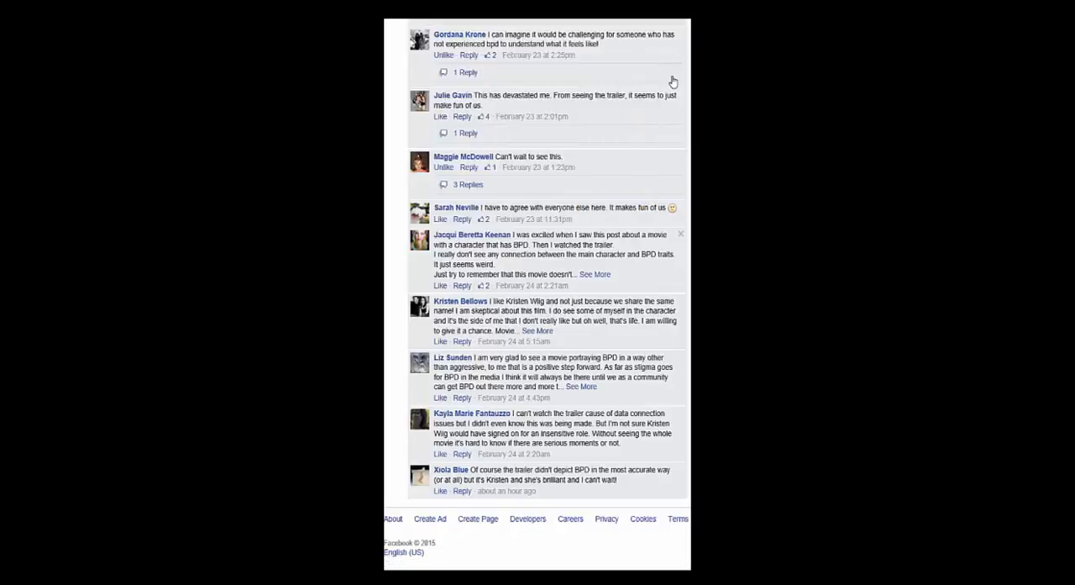
mouse_move(470, 236)
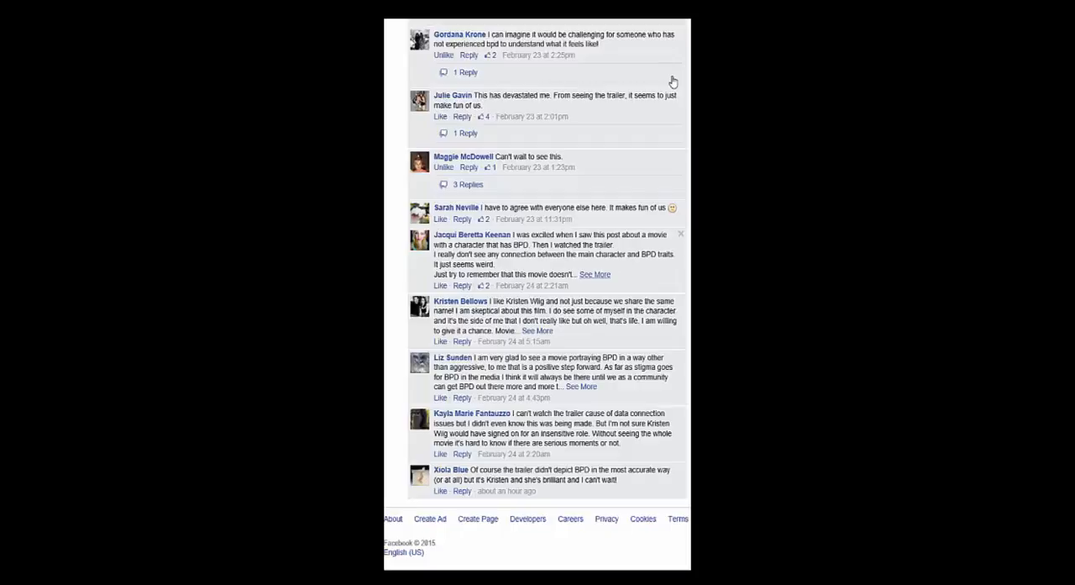
Expand a long reader comment to its full text and continue down the thread
left_click(595, 273)
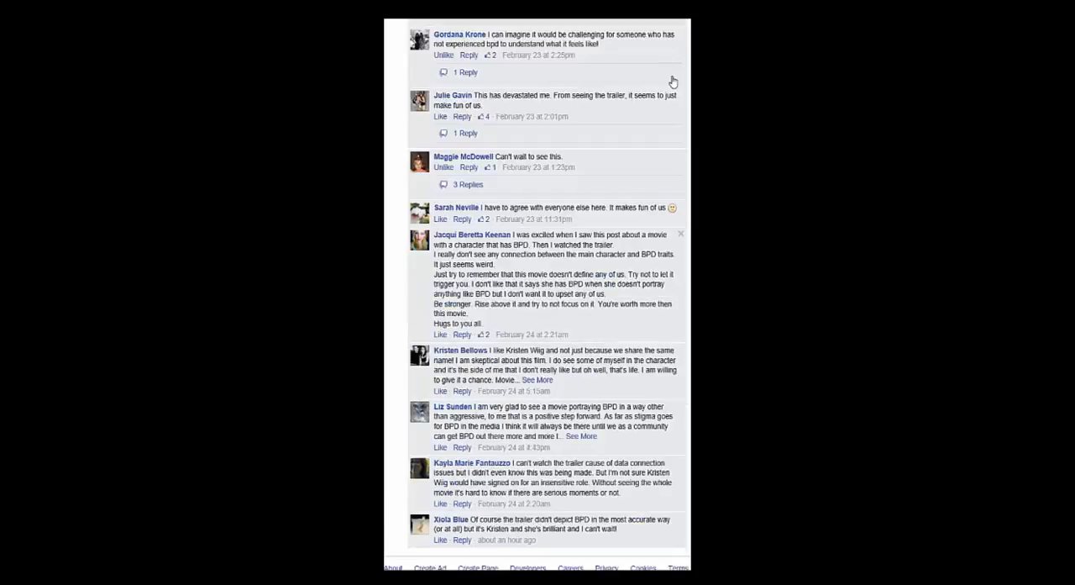
scroll("down", 3)
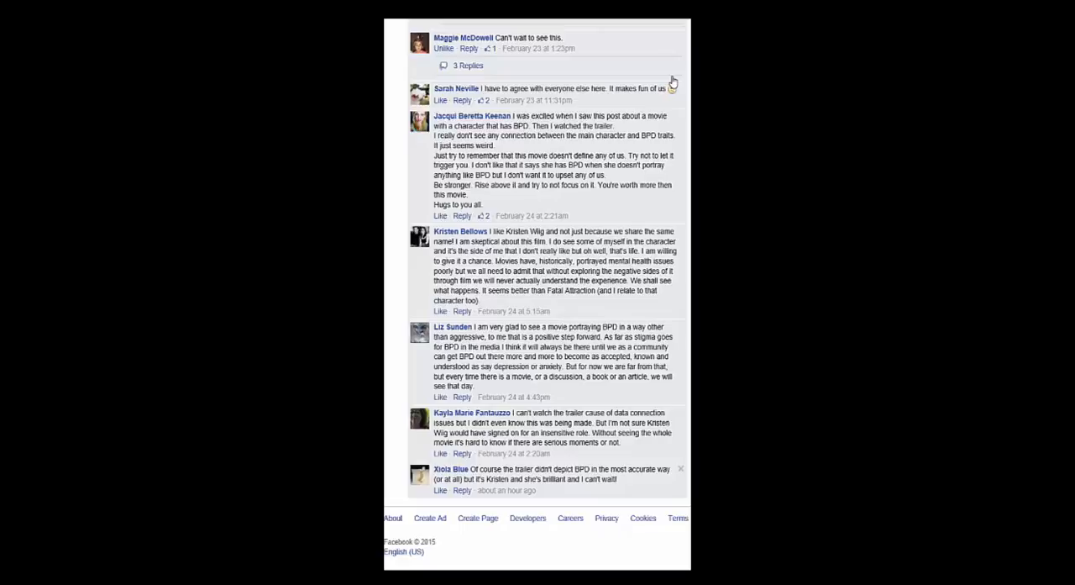
scroll("up", 3)
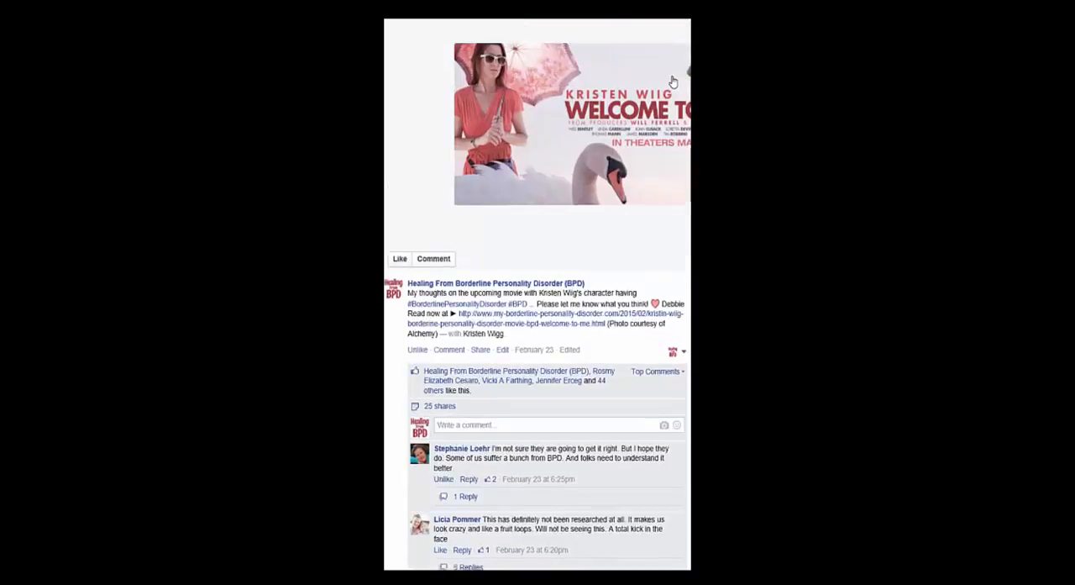
scroll("down", 3)
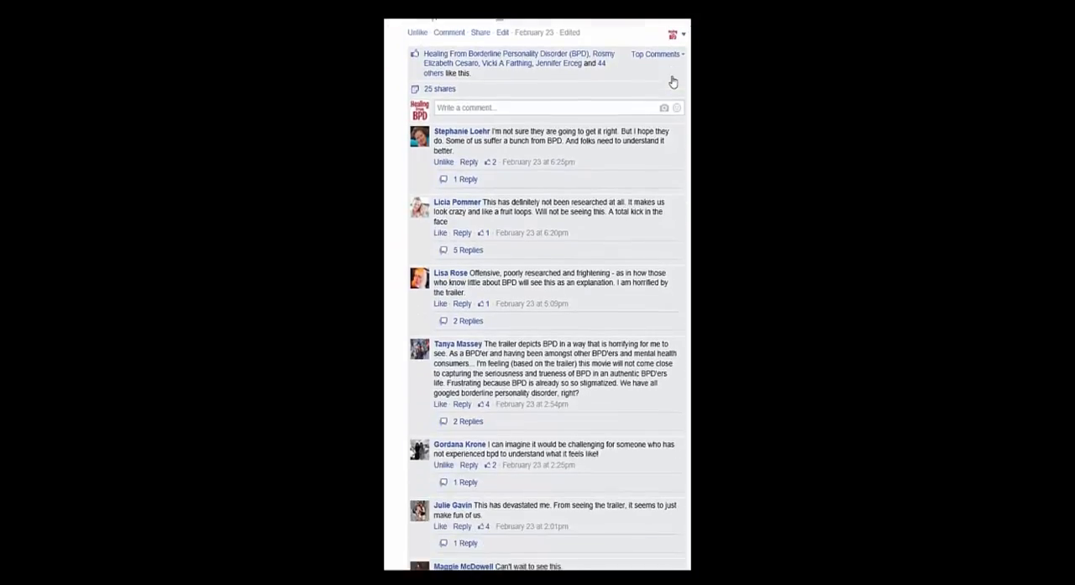
scroll("down", 3)
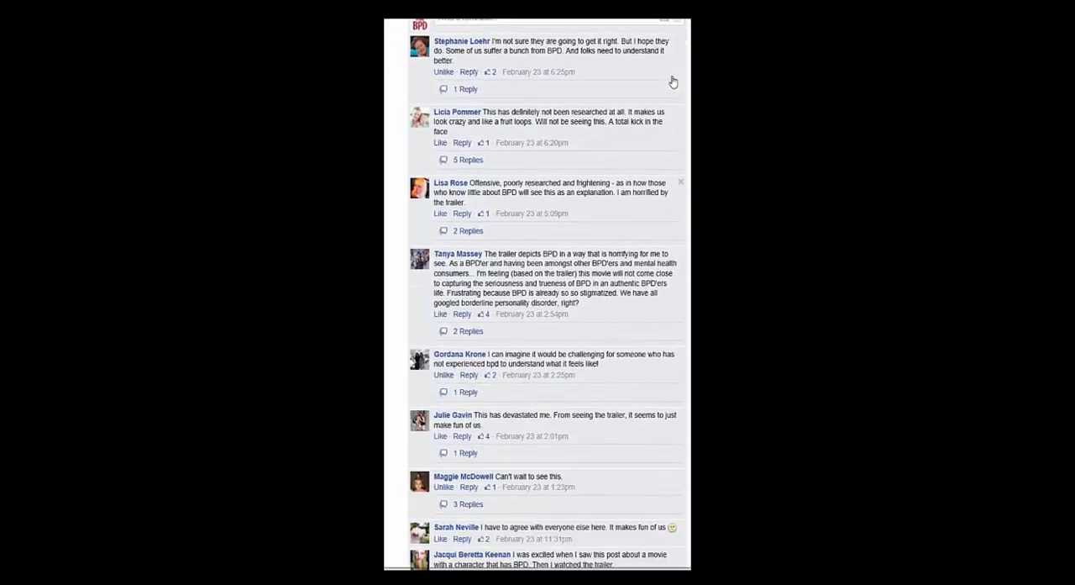